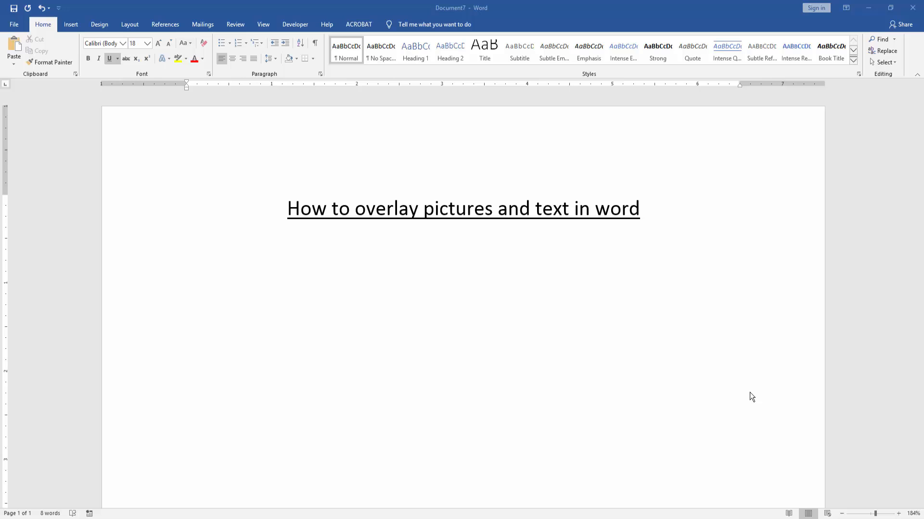
{"action": "mouse_move", "coordinate": [140, 121]}
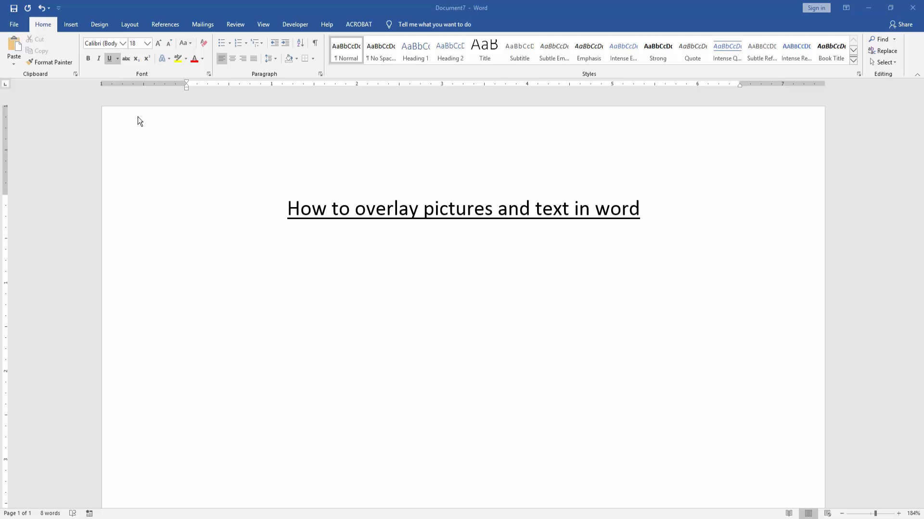
Step: Insert a Rounded Rectangle shape from the Insert menu's Shapes gallery, below the heading
{"action": "left_click", "coordinate": [71, 24]}
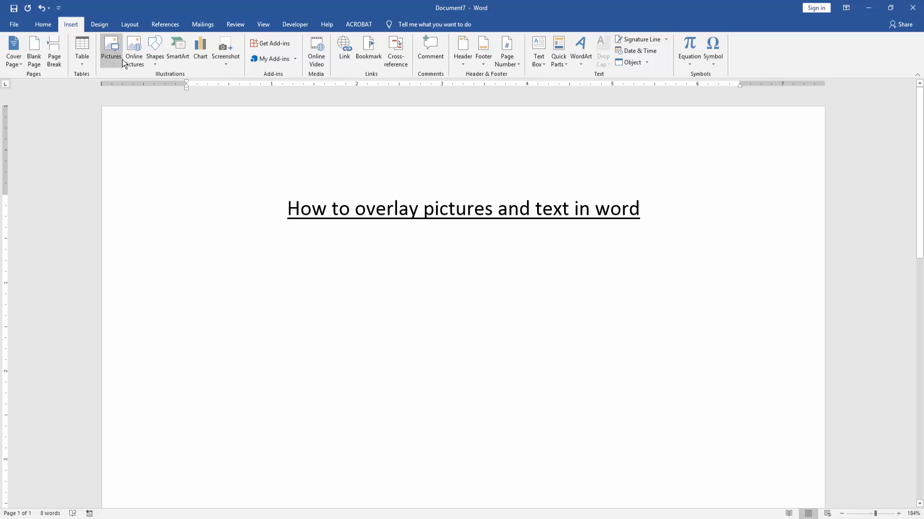
{"action": "left_click", "coordinate": [155, 50]}
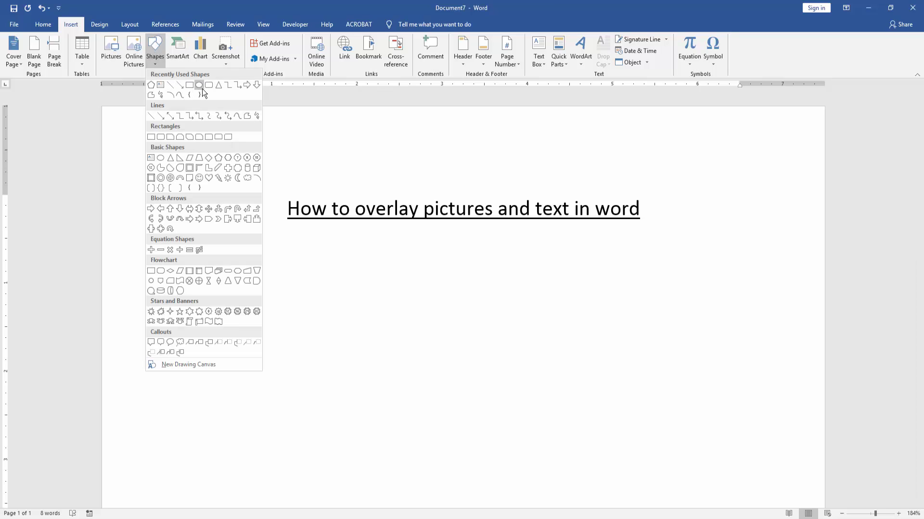
{"action": "left_click", "coordinate": [198, 84]}
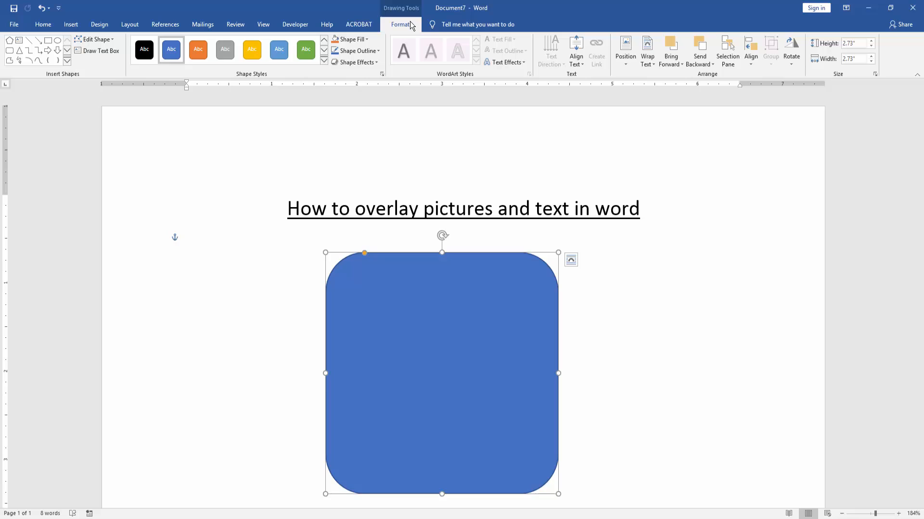
Step: Fill the rounded rectangle with the picture file sunflowers-3292932_1280
{"action": "left_click", "coordinate": [350, 39]}
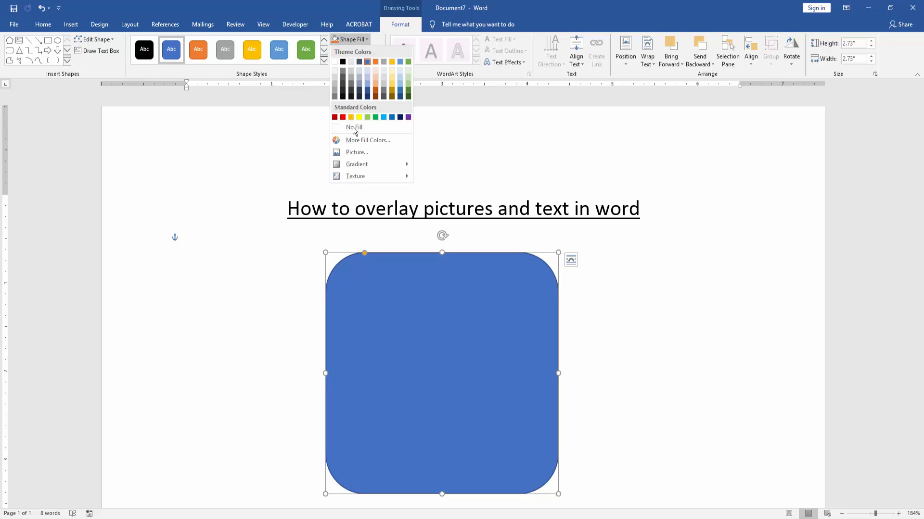
{"action": "left_click", "coordinate": [357, 152]}
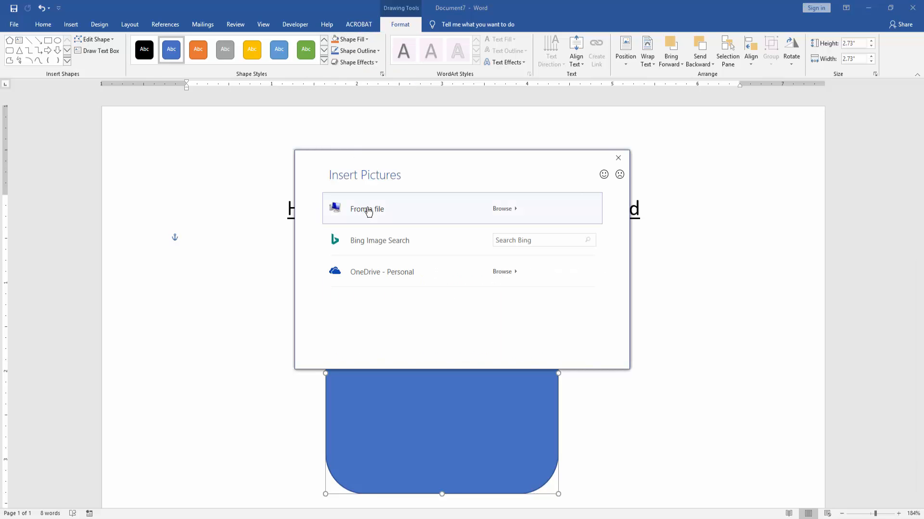
{"action": "left_click", "coordinate": [503, 209]}
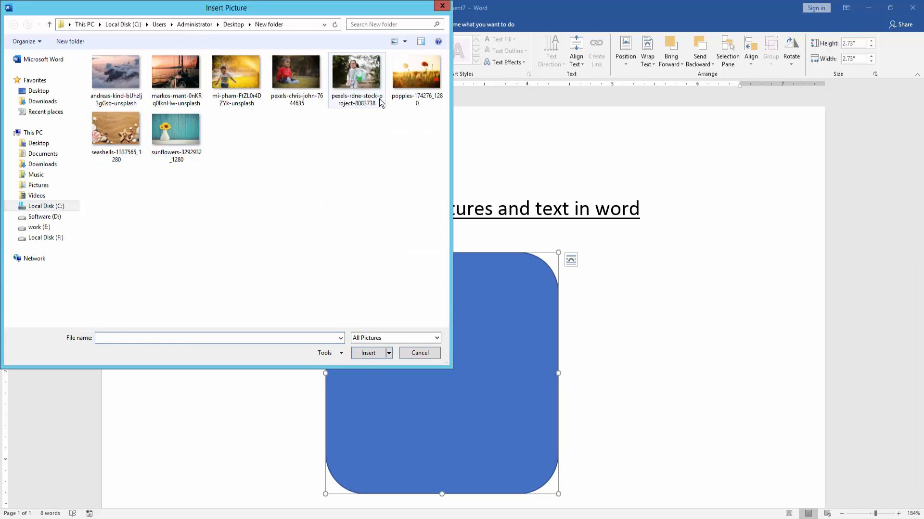
{"action": "left_click", "coordinate": [176, 129]}
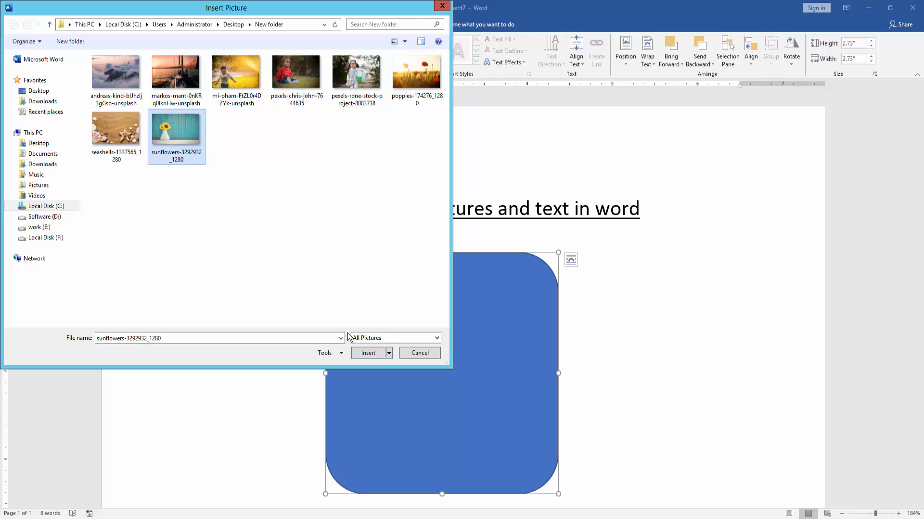
{"action": "left_click", "coordinate": [367, 353]}
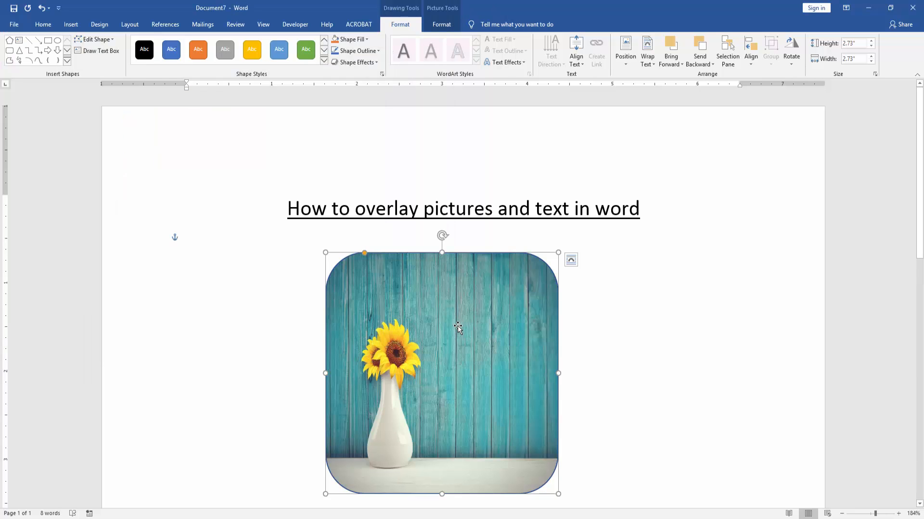
Step: Use the picture Format crop options to refit the sunflower photo within the shape
{"action": "left_click", "coordinate": [441, 24]}
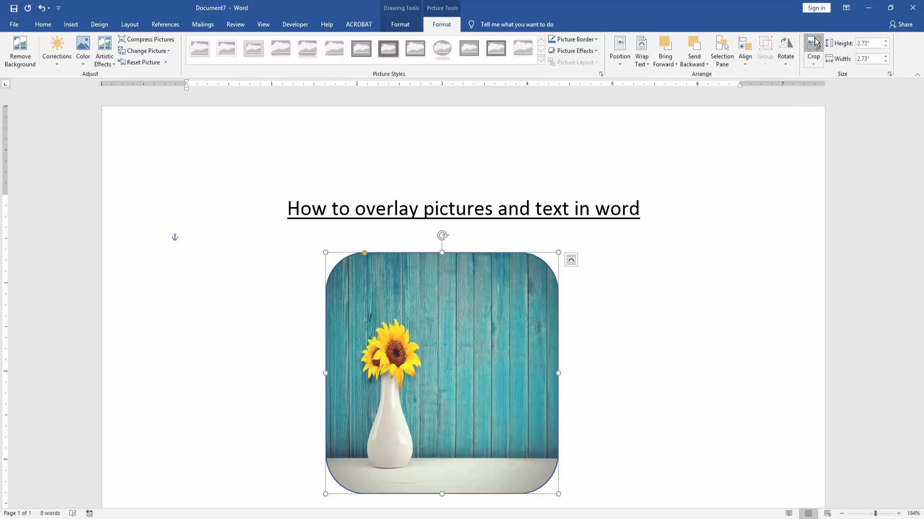
{"action": "left_click", "coordinate": [812, 50]}
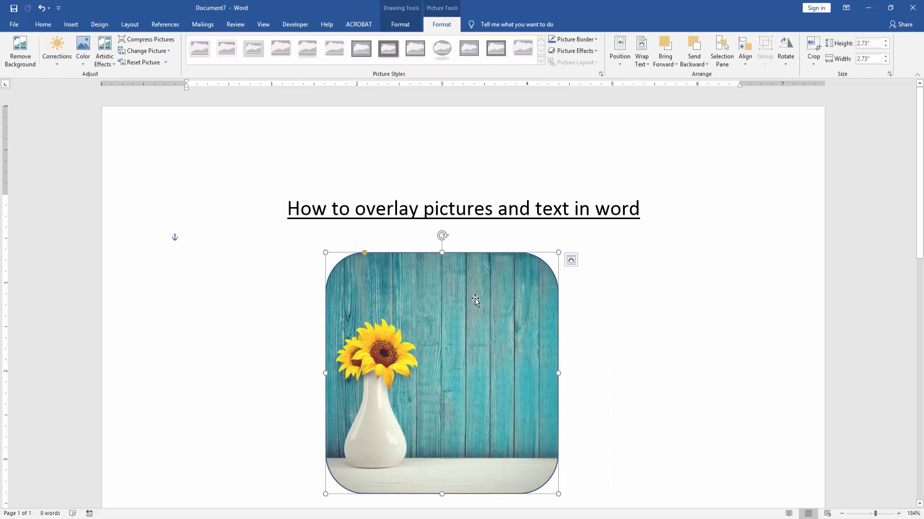
Step: Type 'how to overlay pictures and text in word' into the shape
{"action": "type", "text": "fdg"}
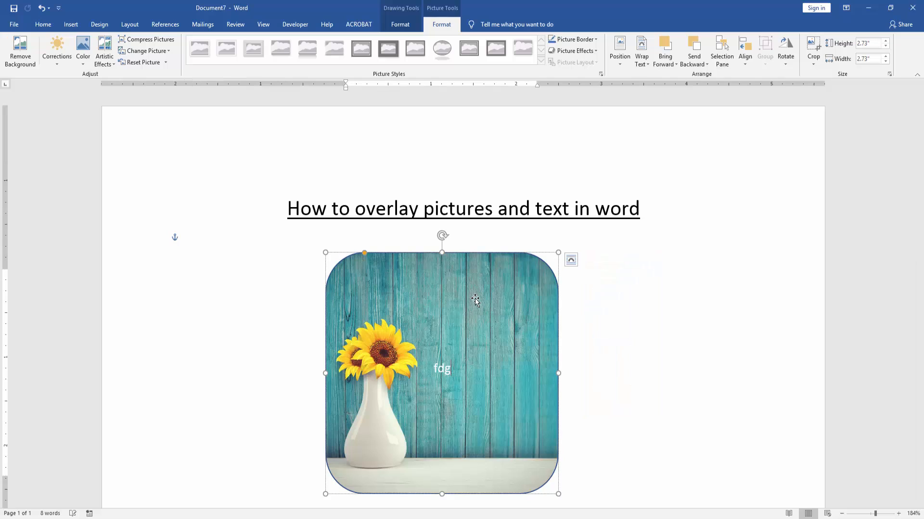
{"action": "type", "text": "how to overlay pictures and text in word"}
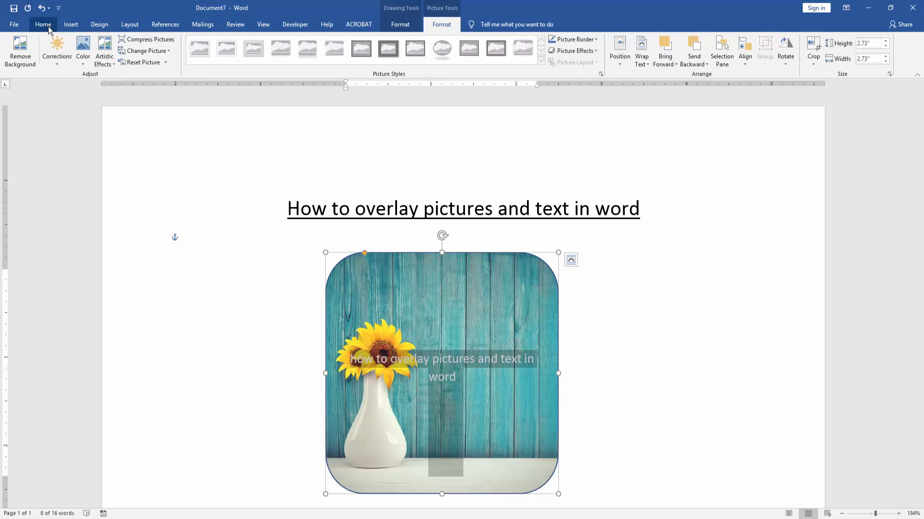
Step: Enlarge the overlay text, make it italic with black font colour, then deselect the shape
{"action": "left_click", "coordinate": [43, 24]}
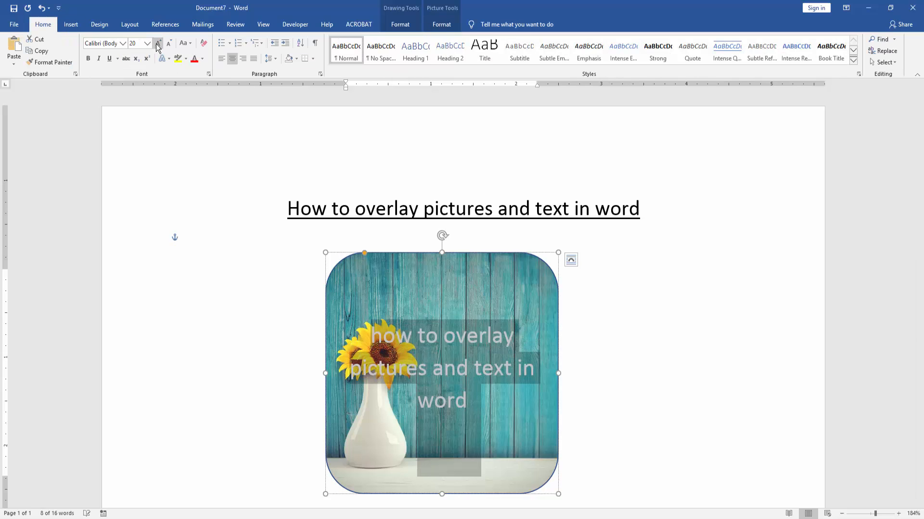
{"action": "left_click", "coordinate": [158, 43]}
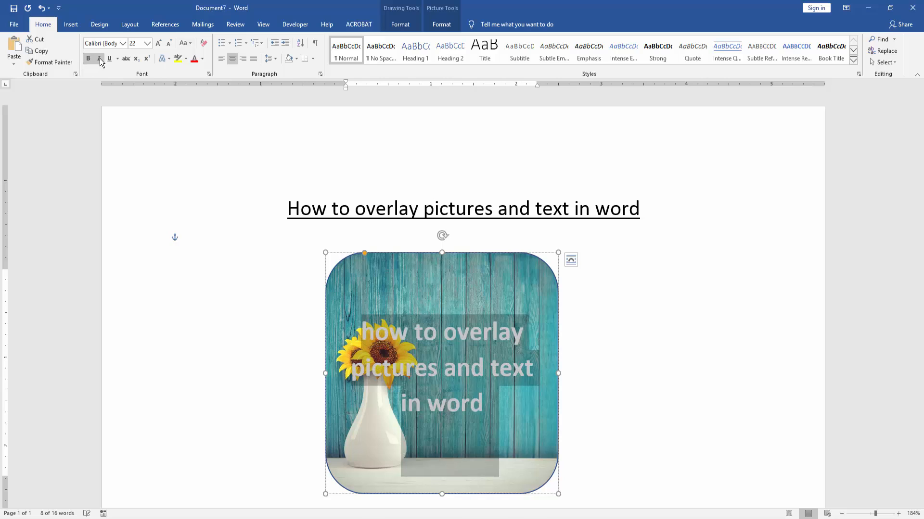
{"action": "left_click", "coordinate": [109, 58]}
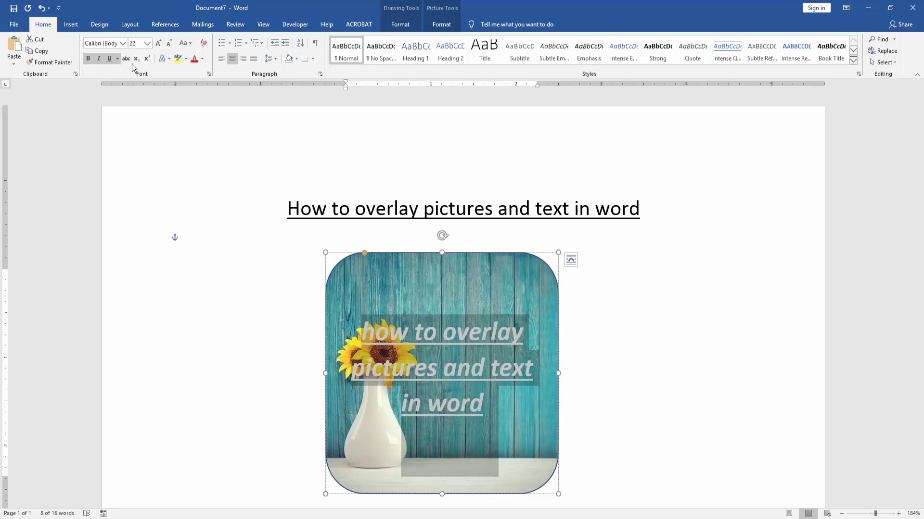
{"action": "left_click", "coordinate": [203, 58]}
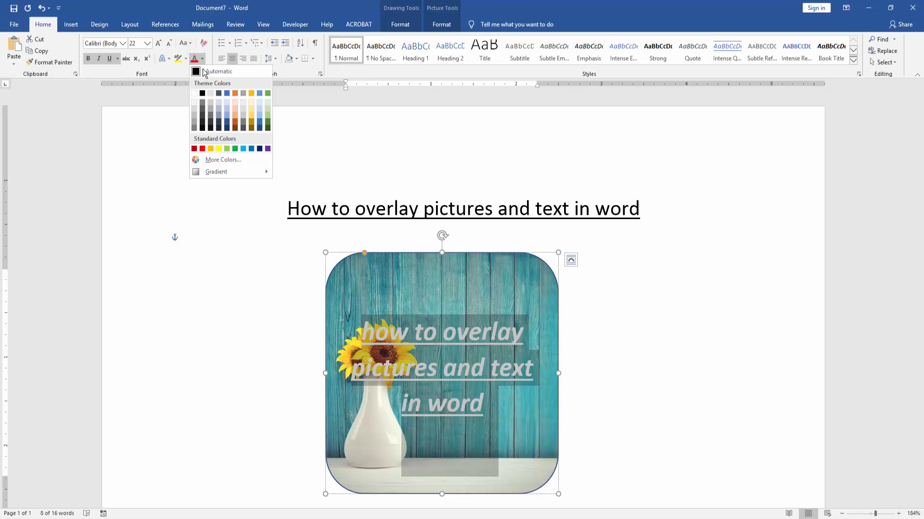
{"action": "left_click", "coordinate": [202, 93]}
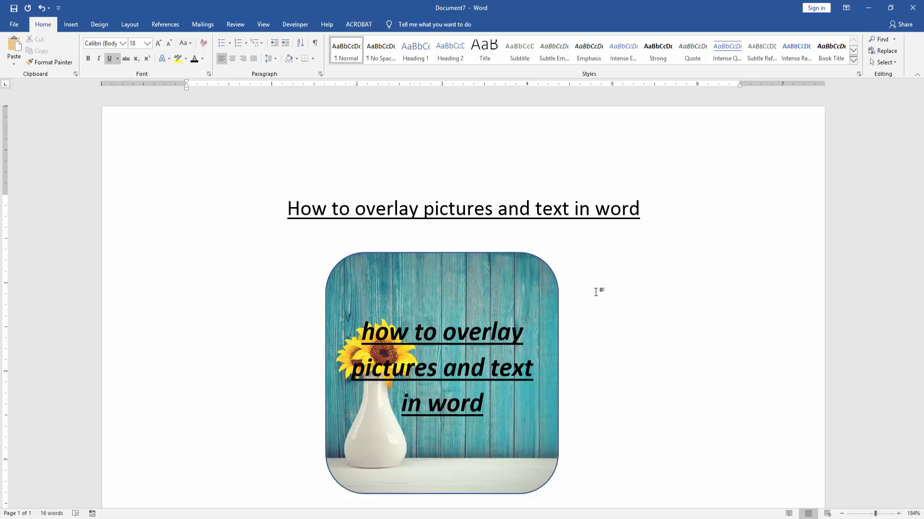
{"action": "left_click", "coordinate": [187, 246]}
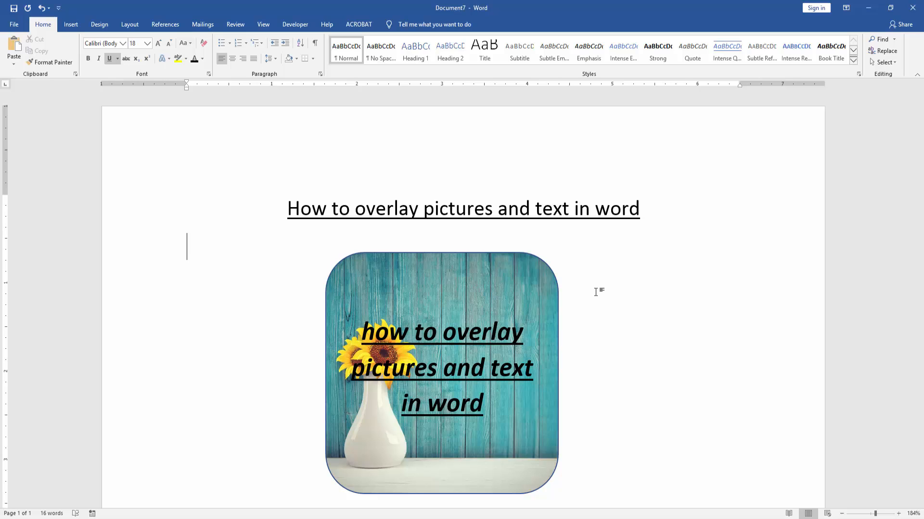